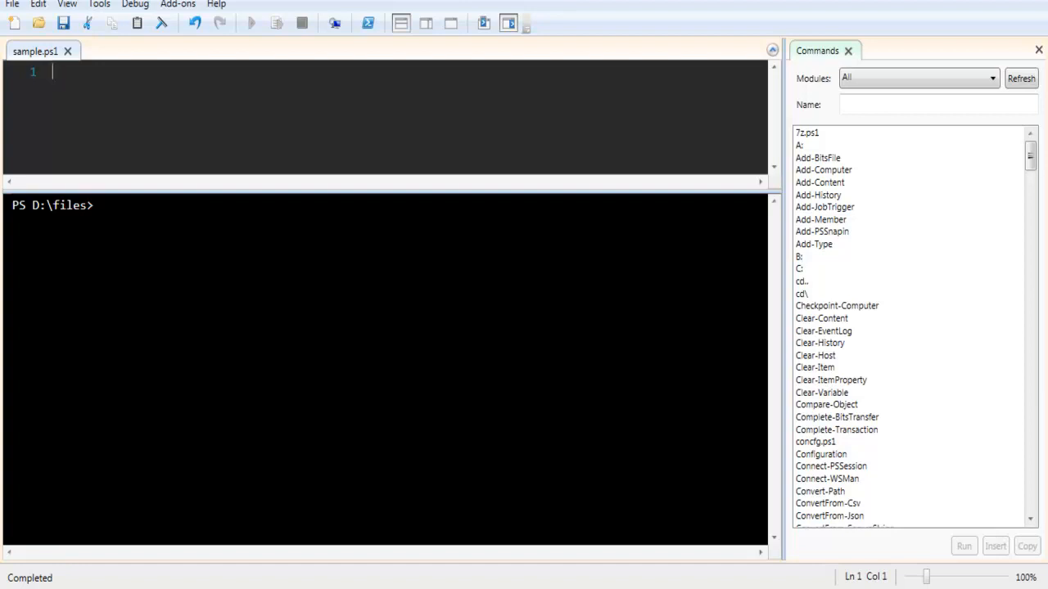
{"action": "mouse_move", "coordinate": [3, 199]}
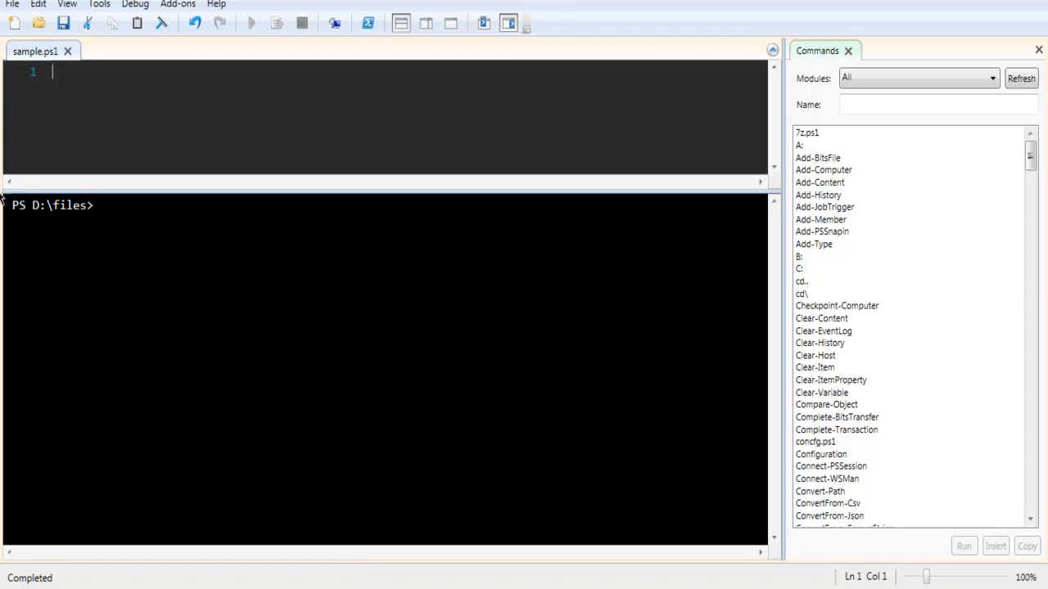
{"action": "mouse_move", "coordinate": [36, 51]}
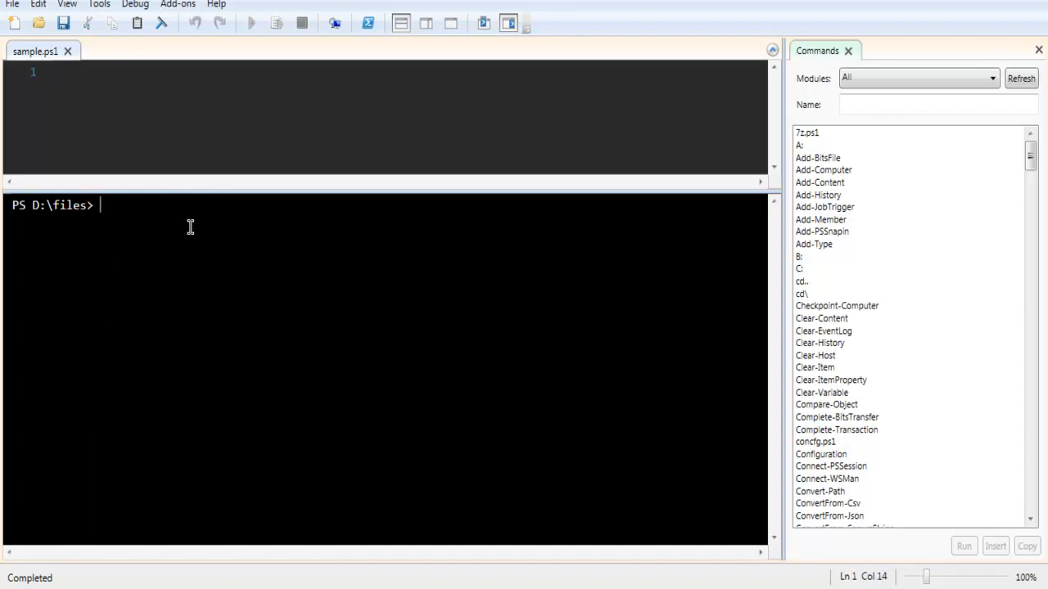
{"action": "mouse_move", "coordinate": [36, 8]}
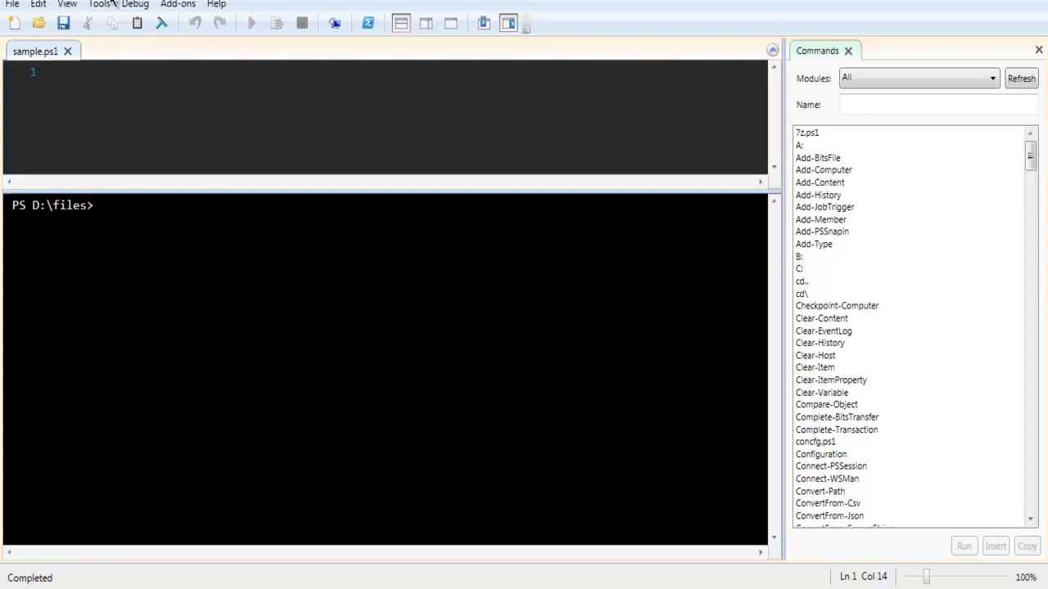
{"action": "mouse_move", "coordinate": [174, 98]}
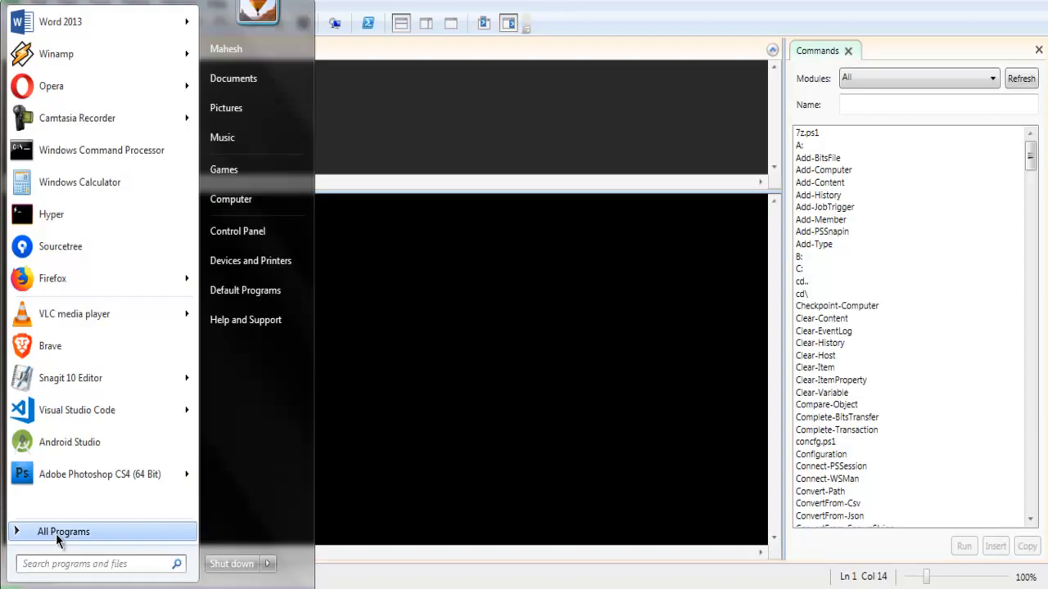
- Launch Windows PowerShell ISE from All Programs > Windows PowerShell
{"action": "left_click", "coordinate": [62, 531]}
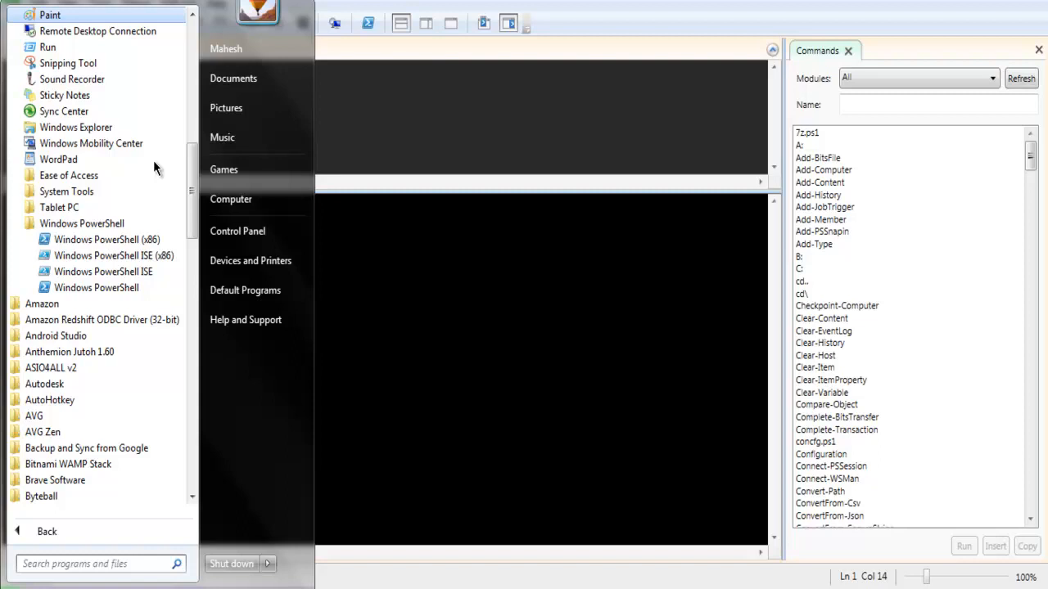
{"action": "mouse_move", "coordinate": [115, 256]}
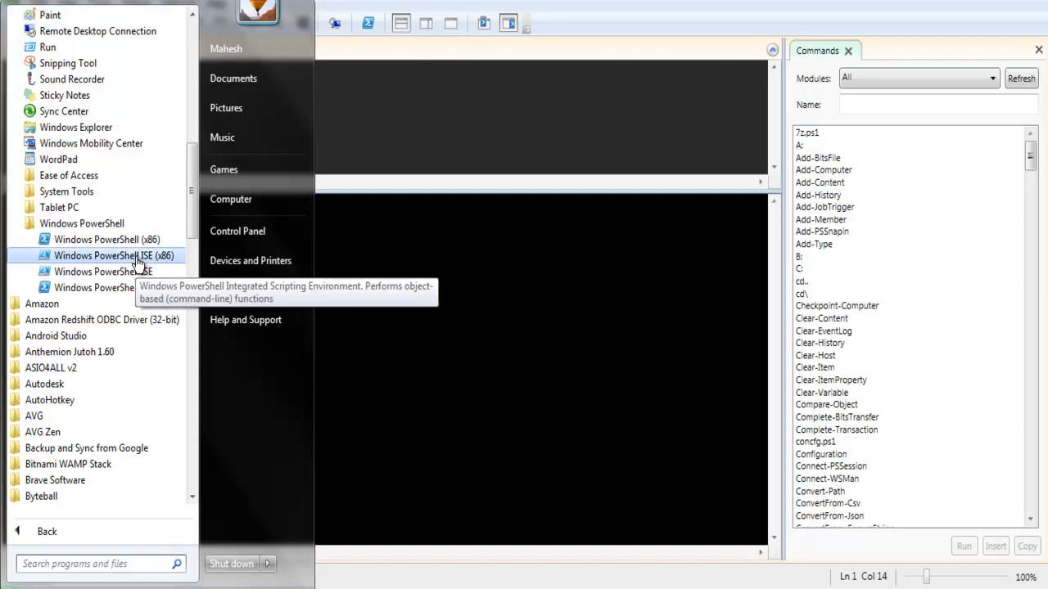
{"action": "mouse_move", "coordinate": [106, 239]}
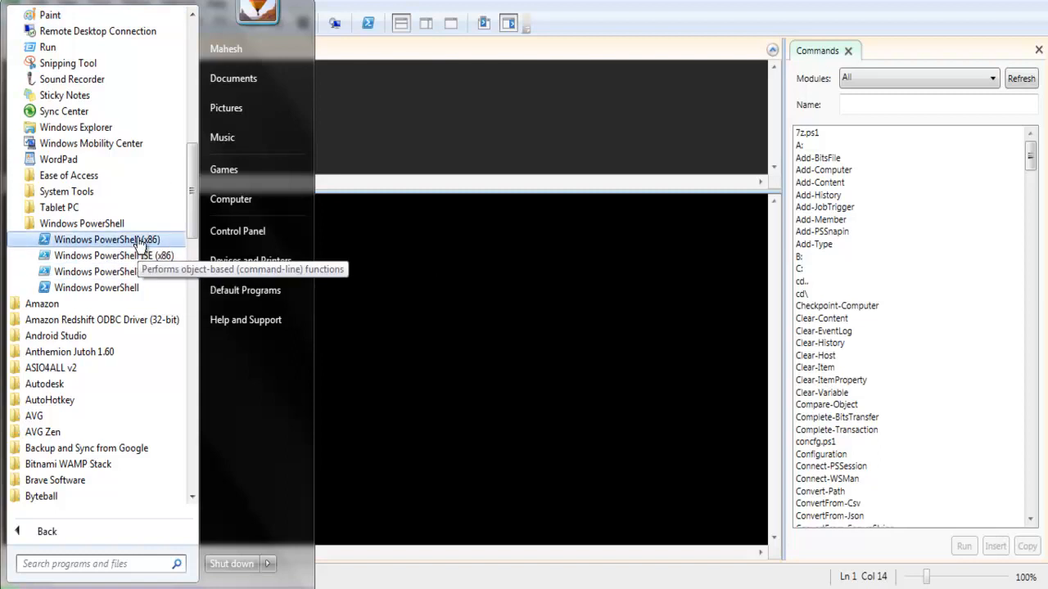
{"action": "mouse_move", "coordinate": [103, 272]}
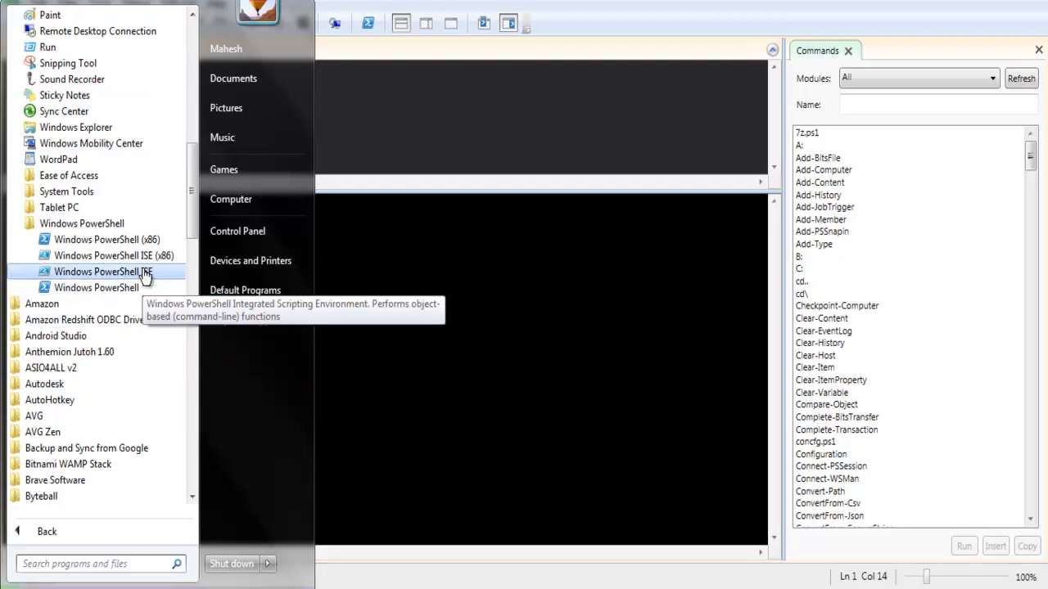
{"action": "mouse_move", "coordinate": [154, 288]}
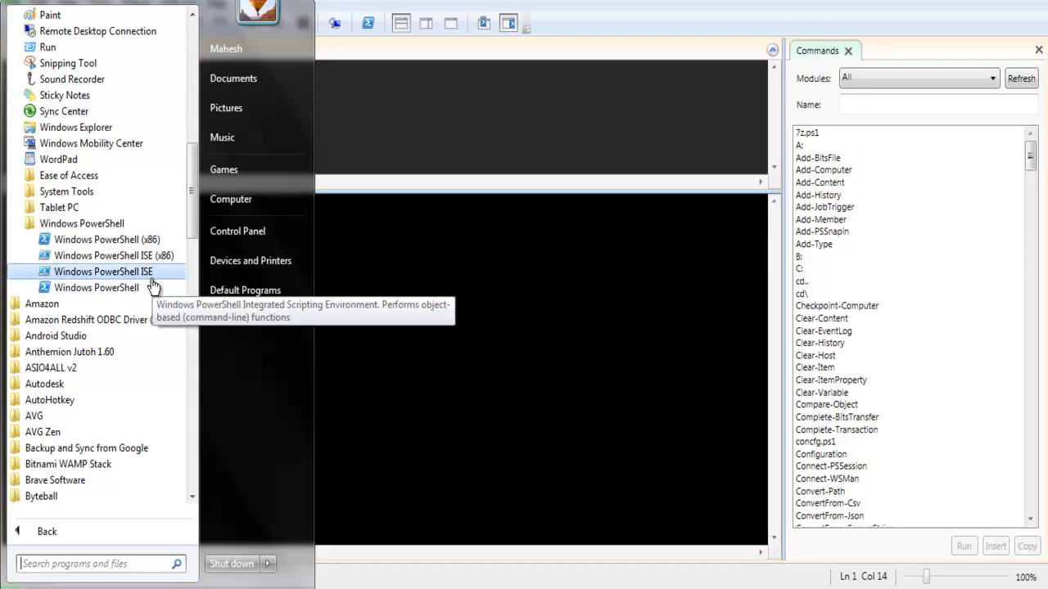
{"action": "left_click", "coordinate": [105, 272]}
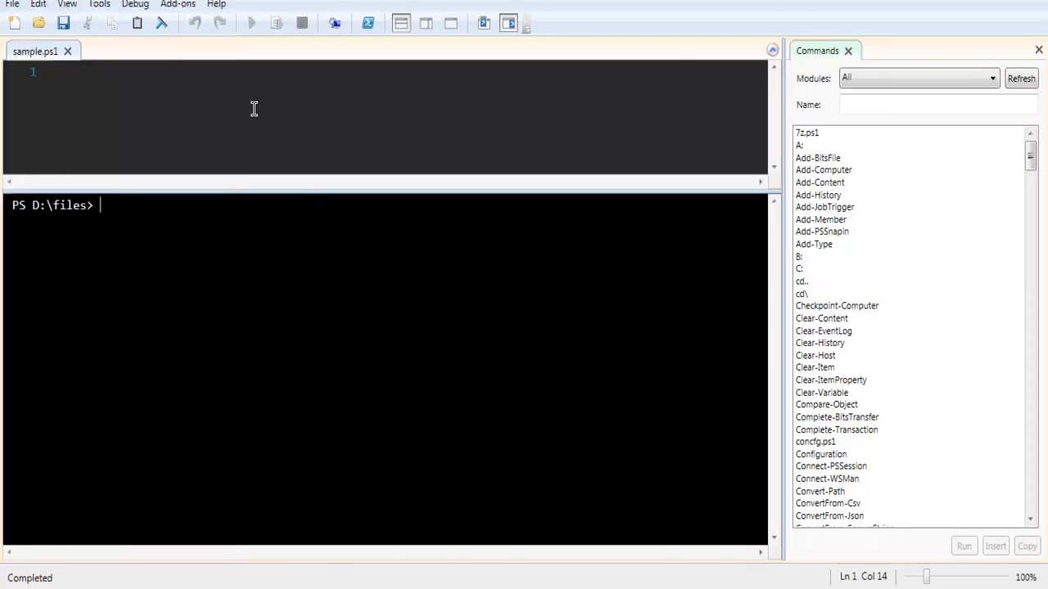
{"action": "left_click", "coordinate": [13, 3]}
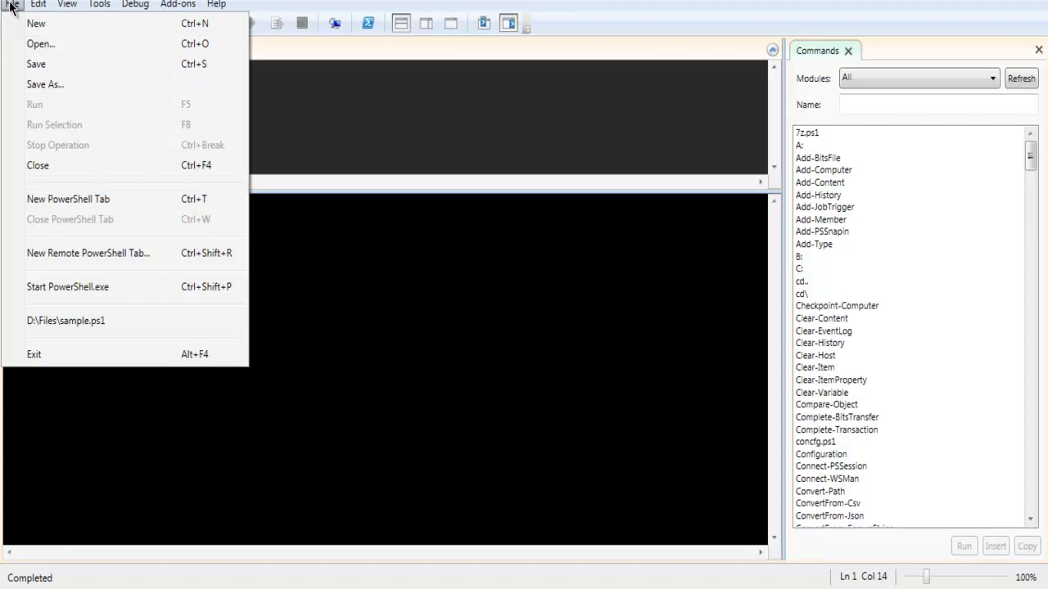
{"action": "left_click", "coordinate": [66, 320]}
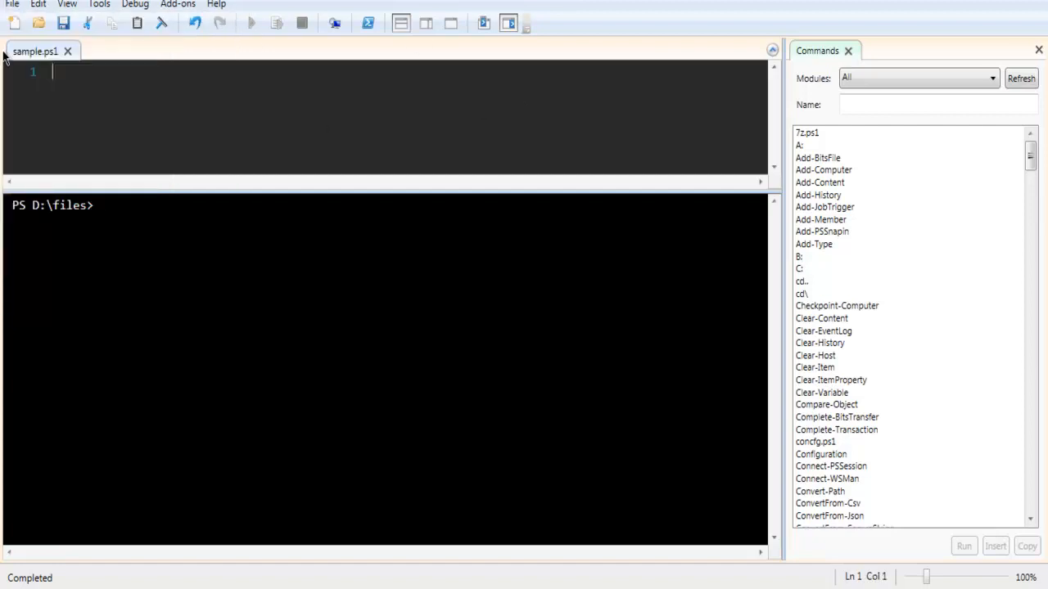
{"action": "mouse_move", "coordinate": [115, 108]}
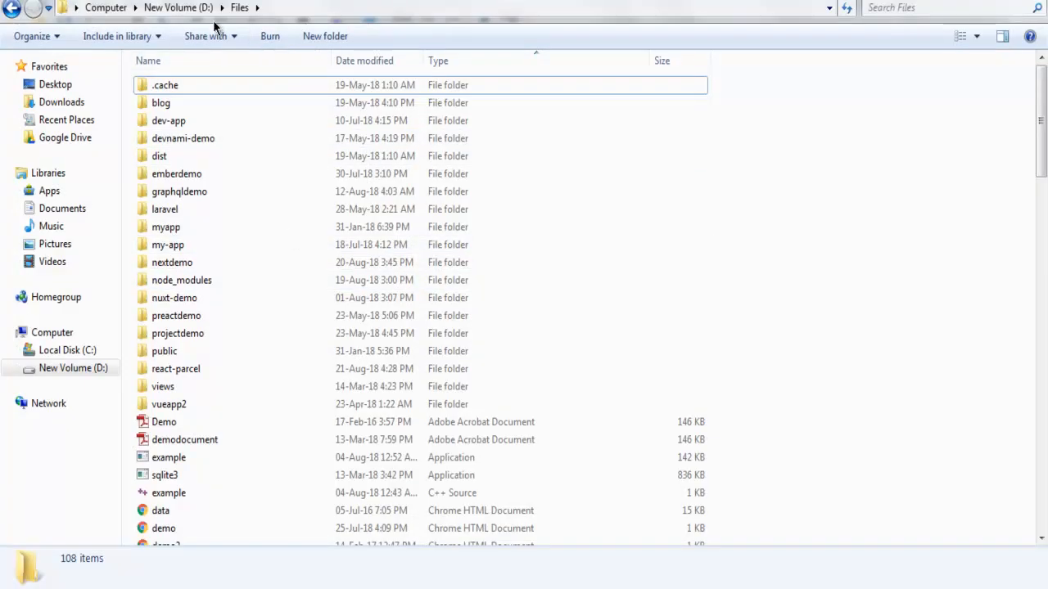
- Scroll through the 108-item file list of D:\Files to review names and sizes
{"action": "scroll", "scroll_direction": "down", "scroll_amount": 3}
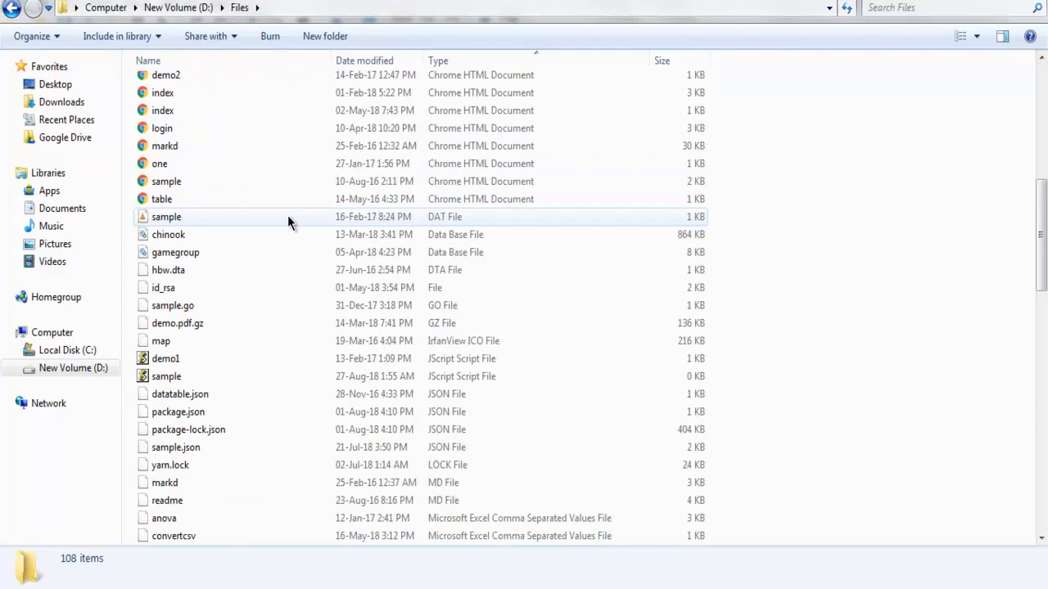
{"action": "scroll", "scroll_direction": "up", "scroll_amount": 3}
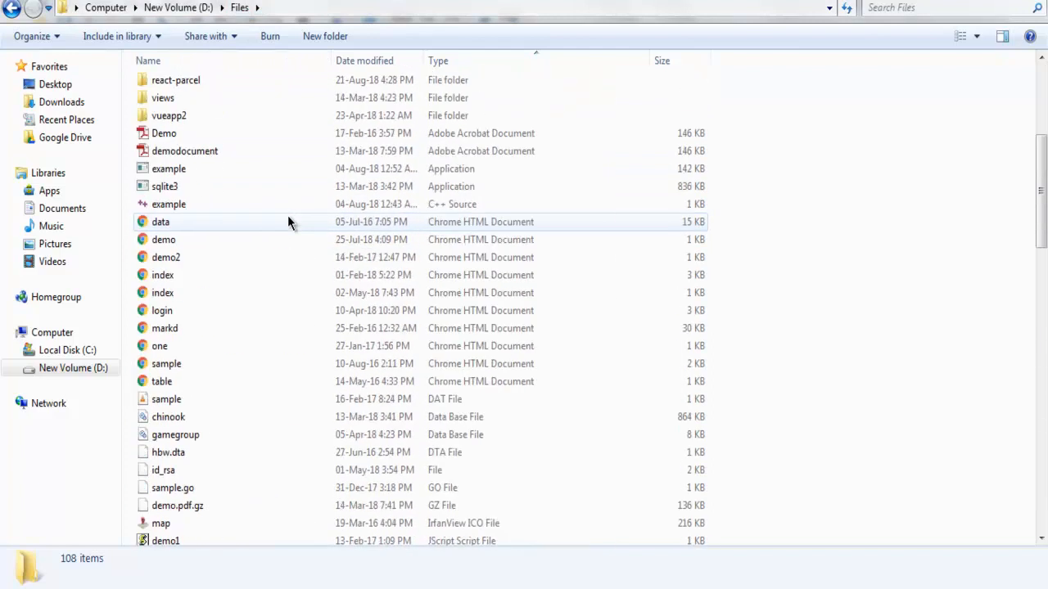
{"action": "scroll", "scroll_direction": "up", "scroll_amount": 3}
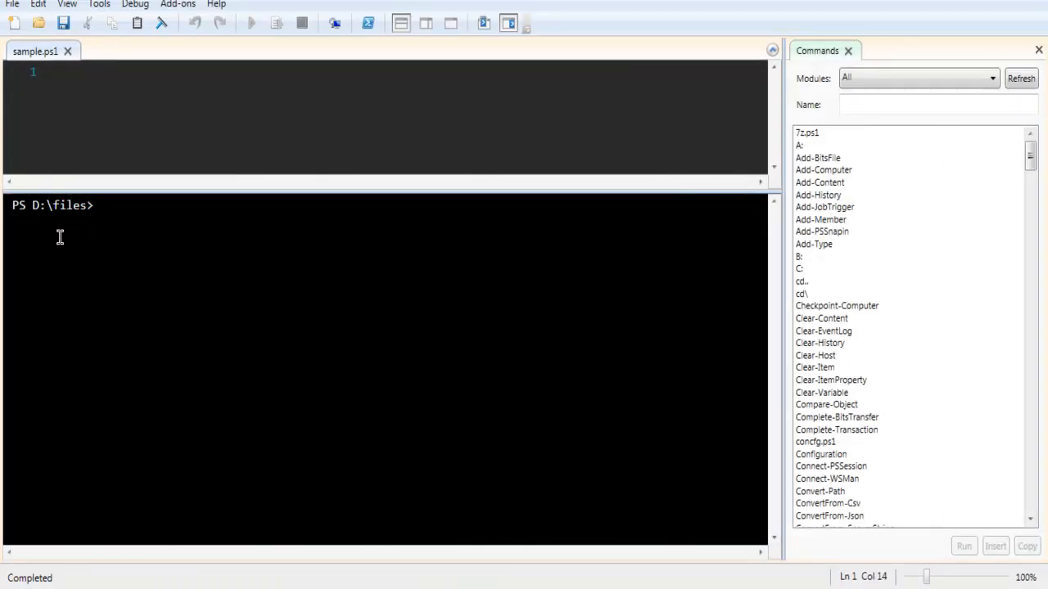
{"action": "mouse_move", "coordinate": [135, 248]}
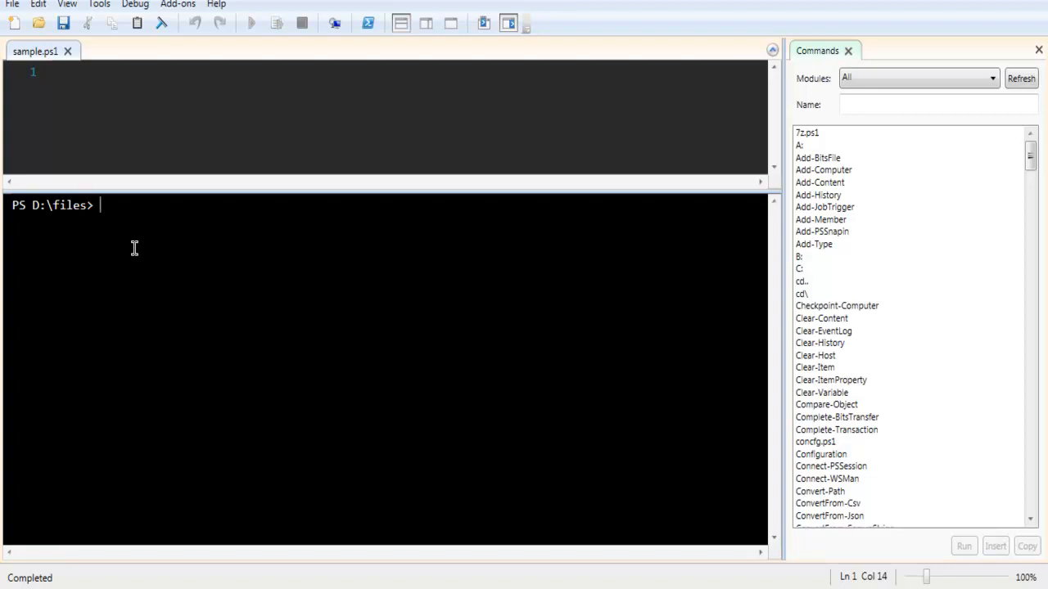
- Place the cursor in the empty sample.ps1 script pane
{"action": "left_click", "coordinate": [118, 72]}
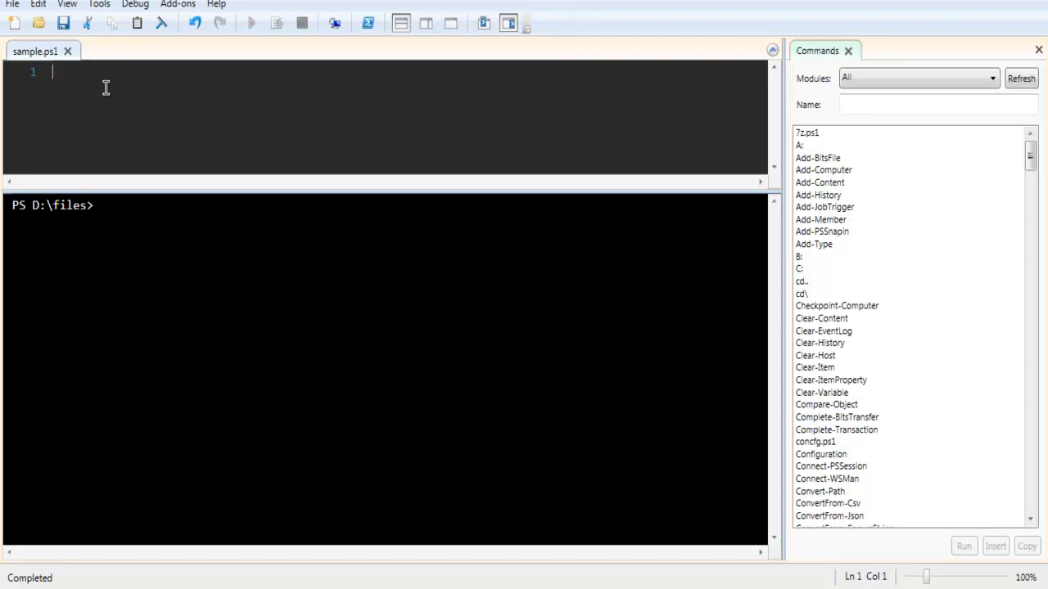
- Write the script line 'dir | Sort-Object -Property length'
{"action": "type", "text": "dir |"}
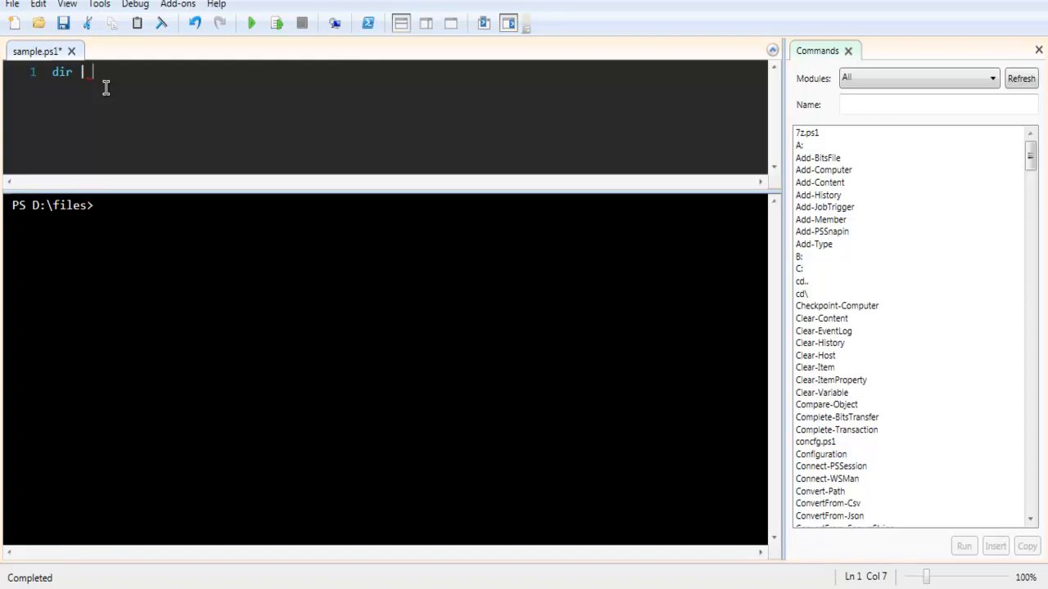
{"action": "type", "text": "sort"}
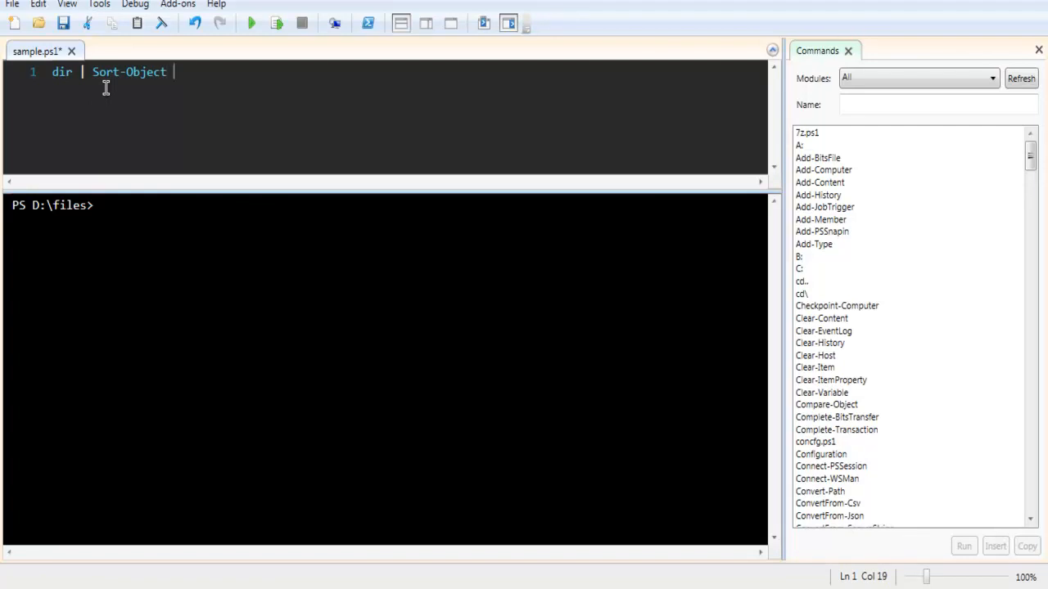
{"action": "type", "text": "-Property"}
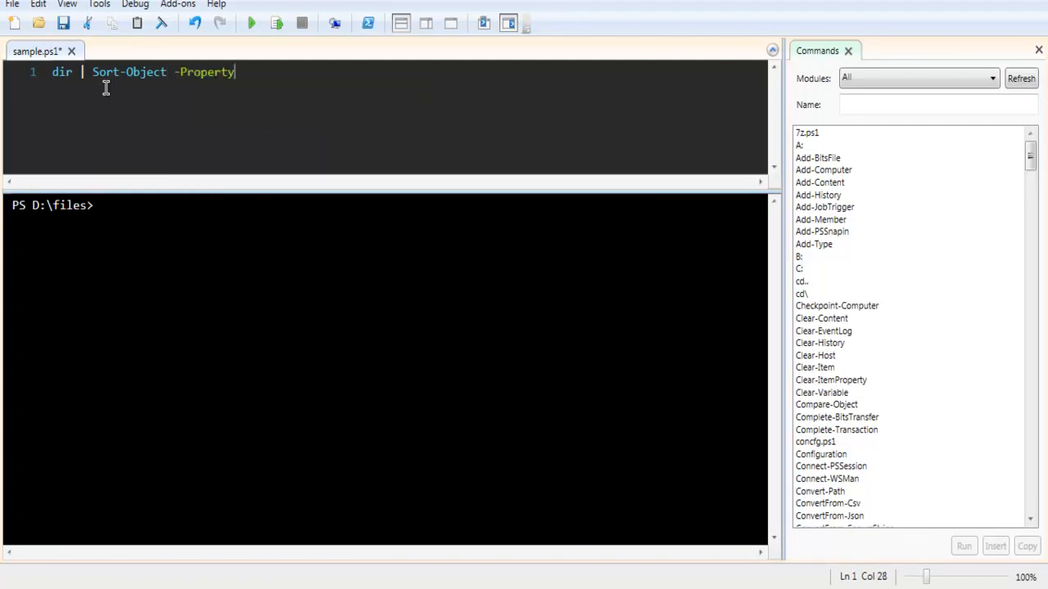
{"action": "type", "text": "le"}
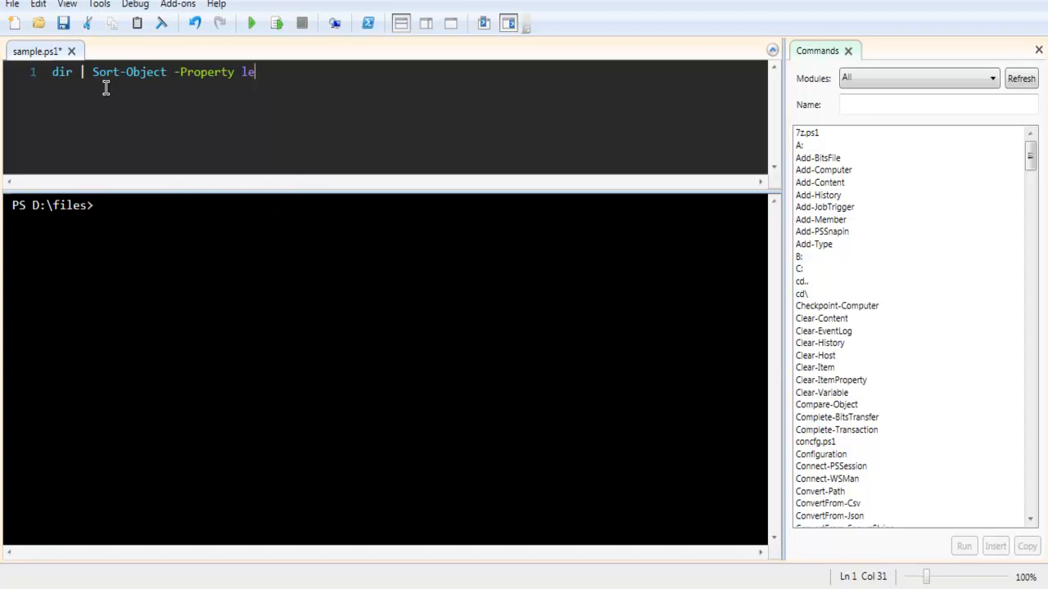
{"action": "type", "text": "ngth"}
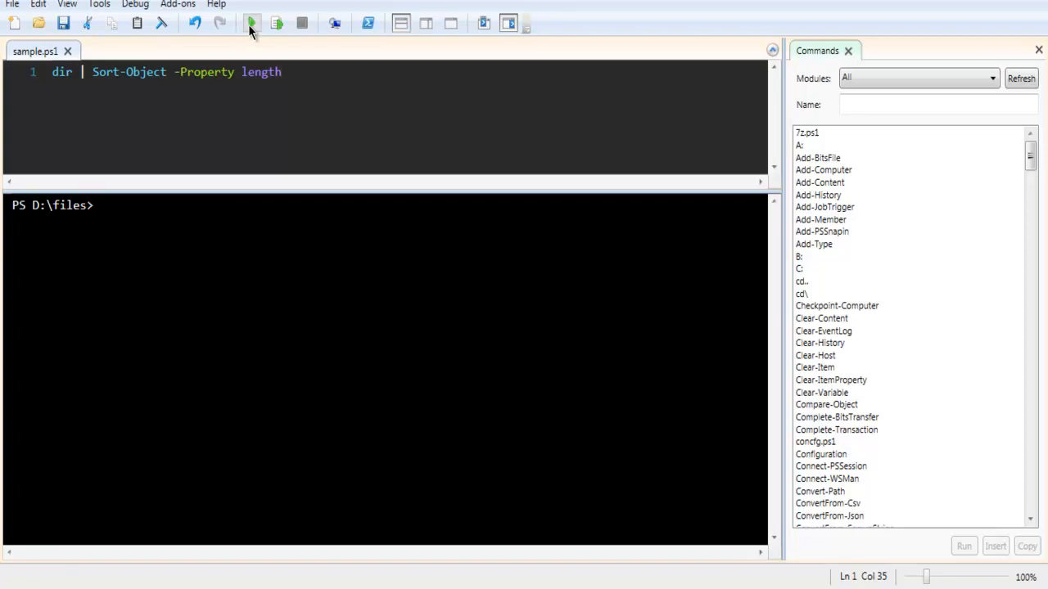
- Run sample.ps1 and review the D:\files listing sorted by length, smallest first
{"action": "left_click", "coordinate": [252, 23]}
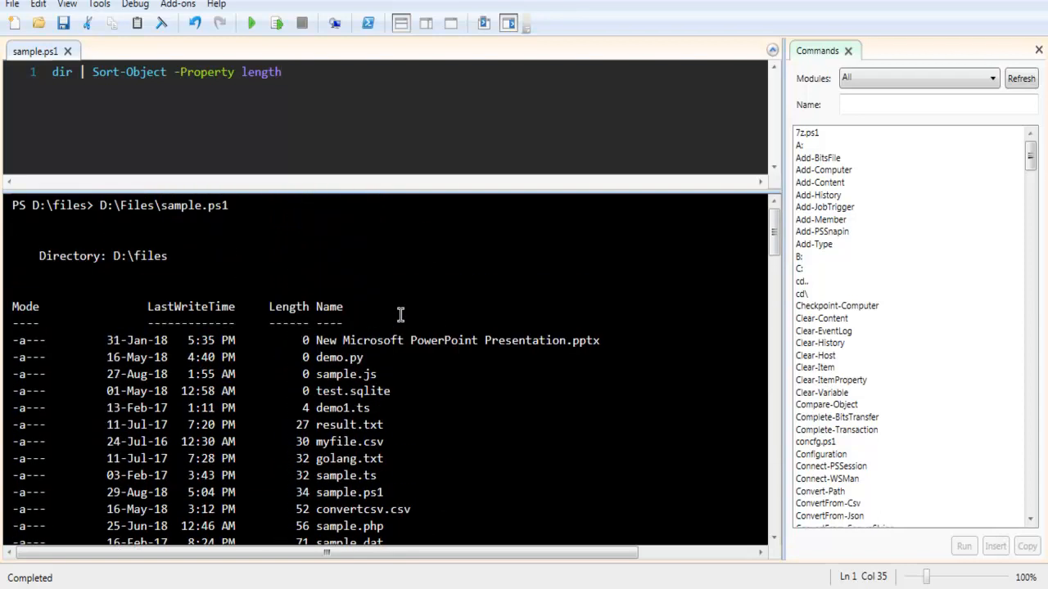
{"action": "mouse_move", "coordinate": [209, 262]}
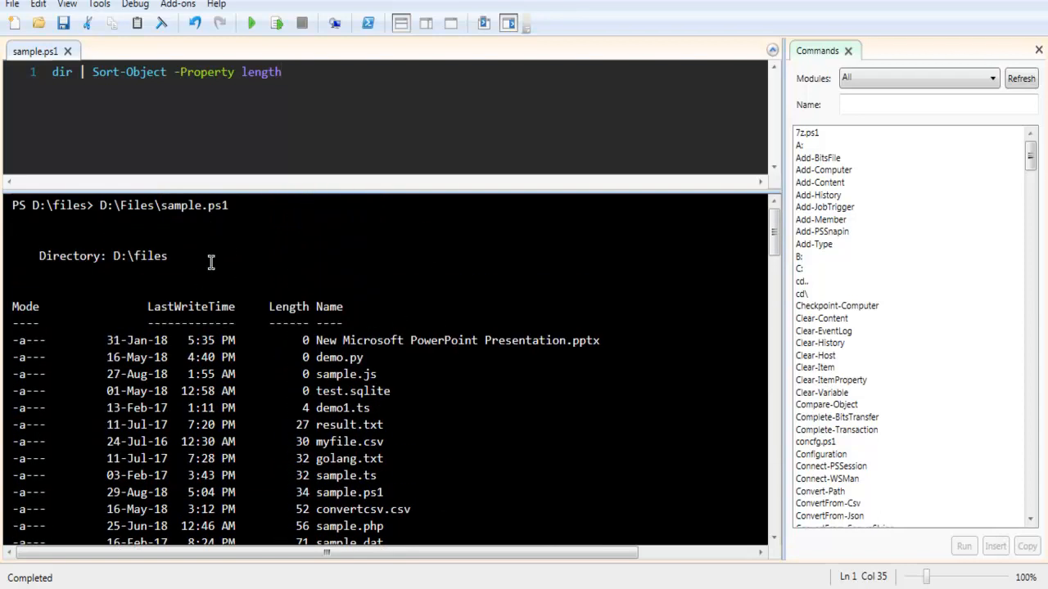
{"action": "scroll", "scroll_direction": "down", "scroll_amount": 3}
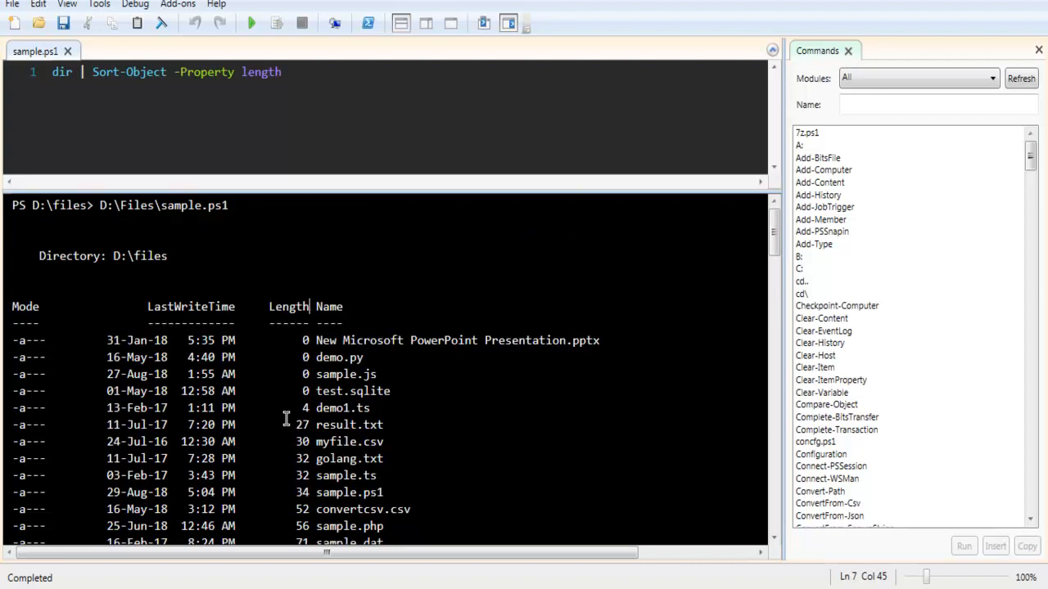
{"action": "scroll", "scroll_direction": "down", "scroll_amount": 3}
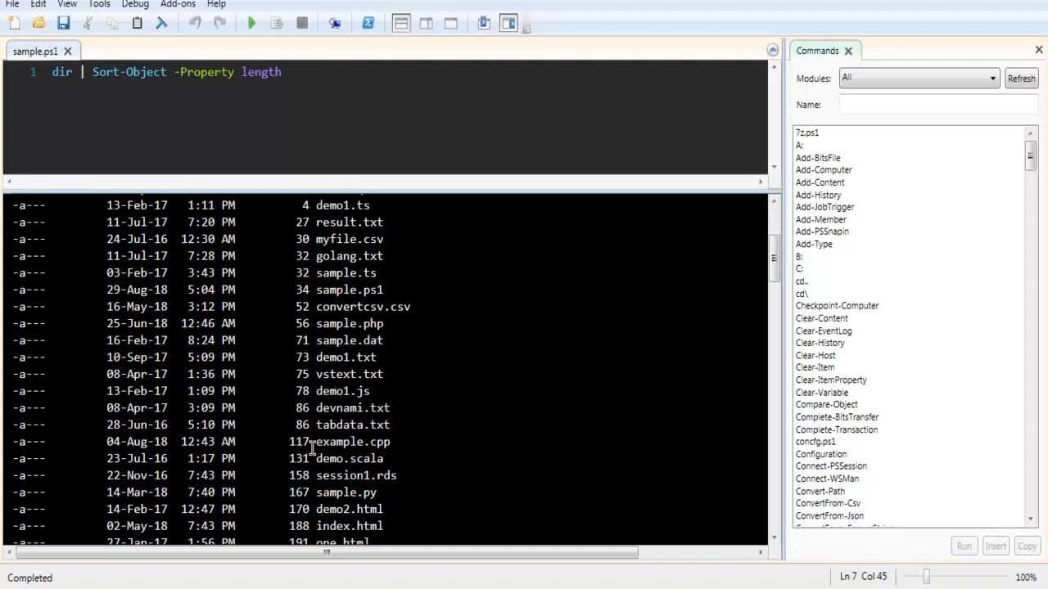
{"action": "scroll", "scroll_direction": "down", "scroll_amount": 3}
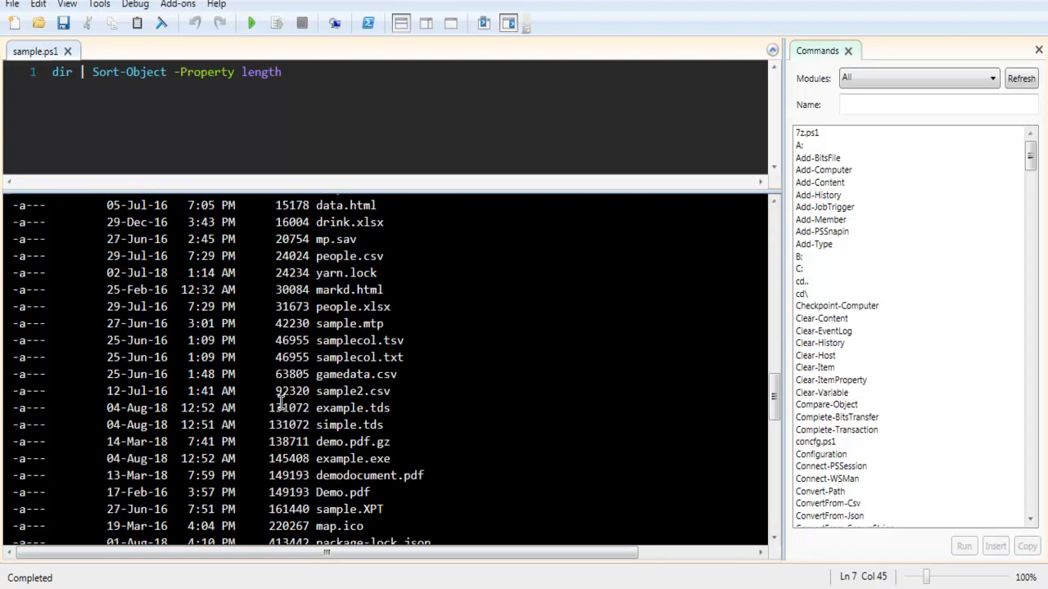
{"action": "scroll", "scroll_direction": "down", "scroll_amount": 3}
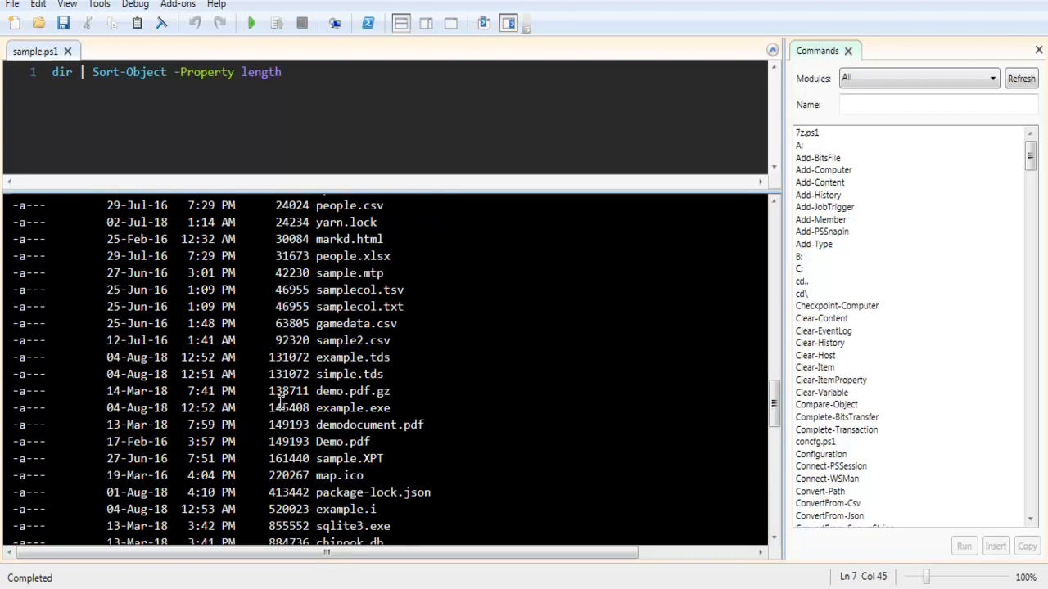
{"action": "scroll", "scroll_direction": "up", "scroll_amount": 3}
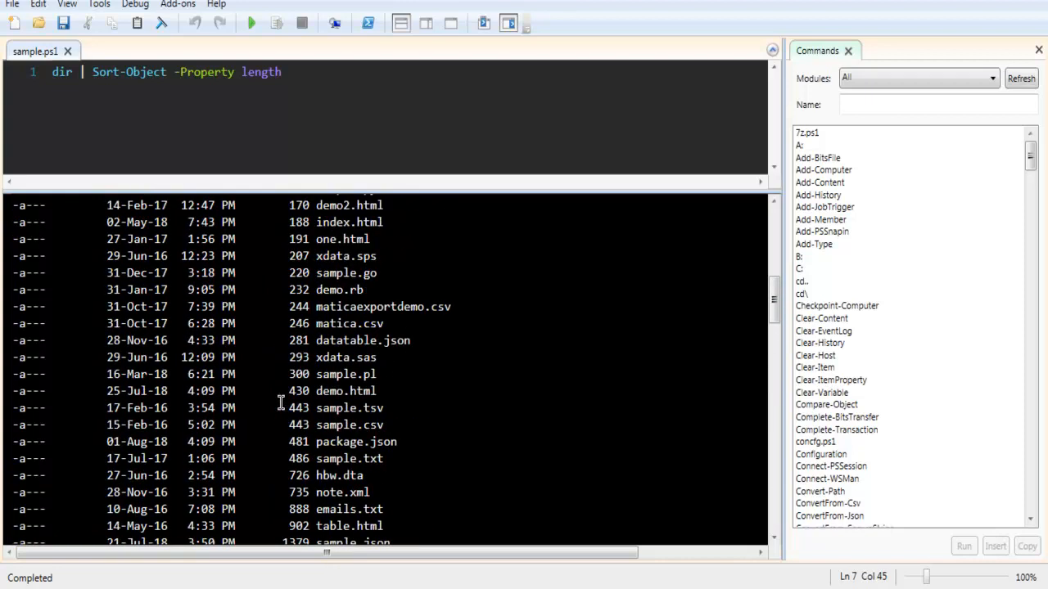
{"action": "scroll", "scroll_direction": "up", "scroll_amount": 3}
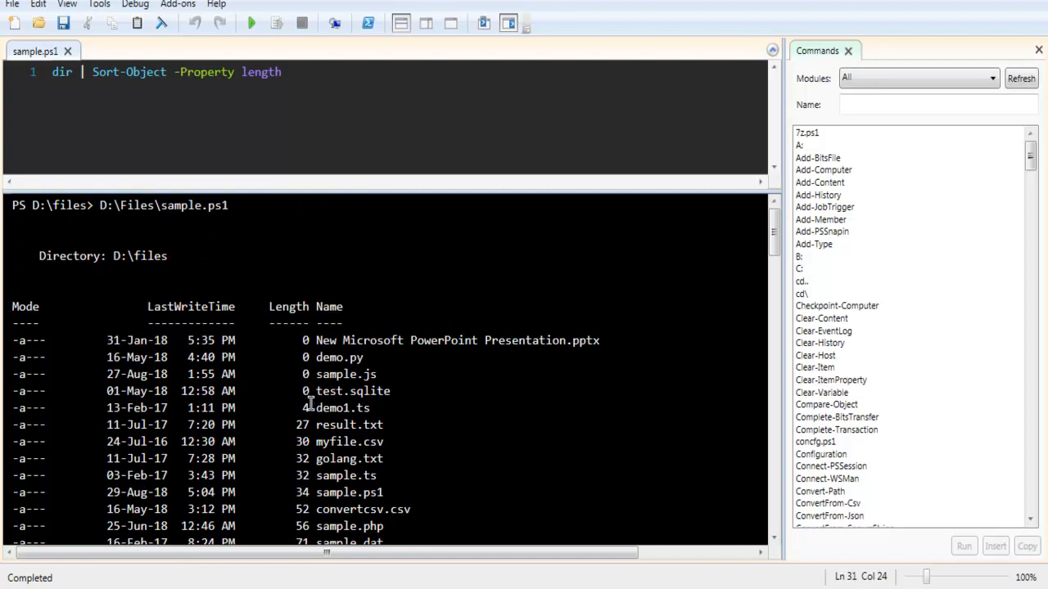
{"action": "left_click", "coordinate": [281, 72]}
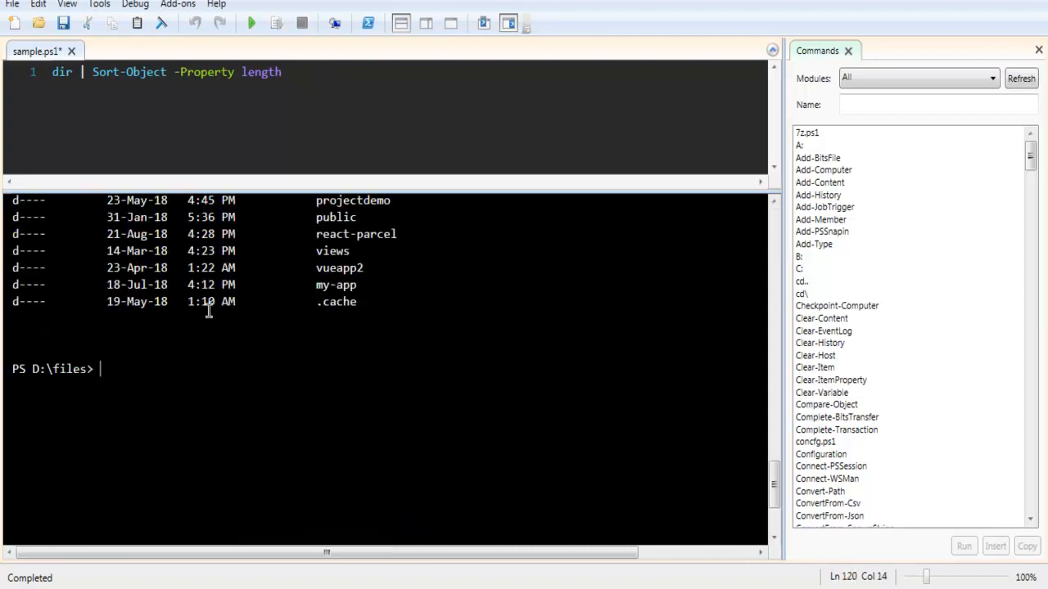
{"action": "left_click", "coordinate": [249, 22]}
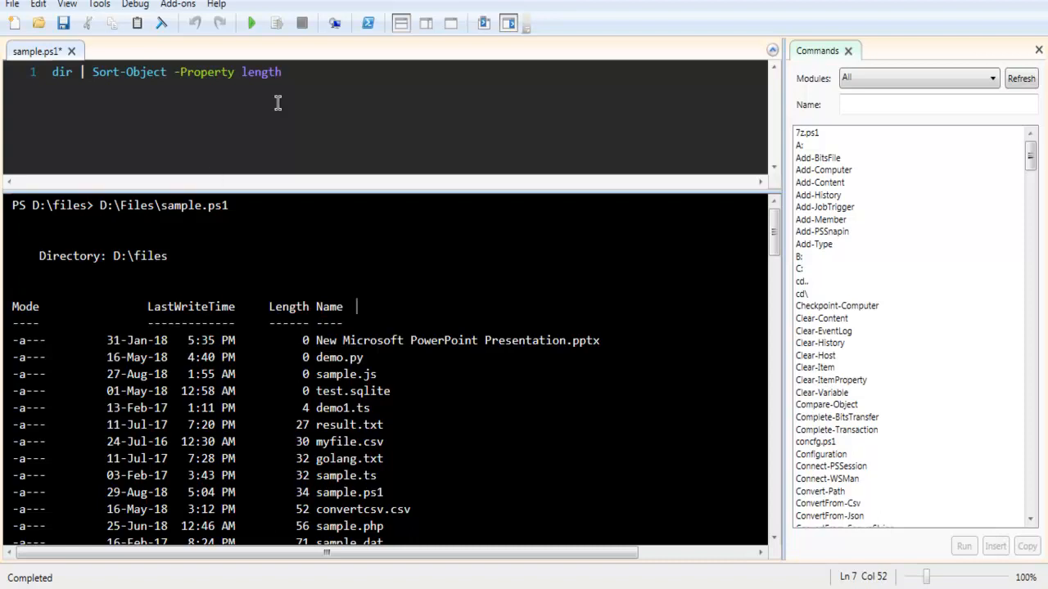
{"action": "mouse_move", "coordinate": [304, 80]}
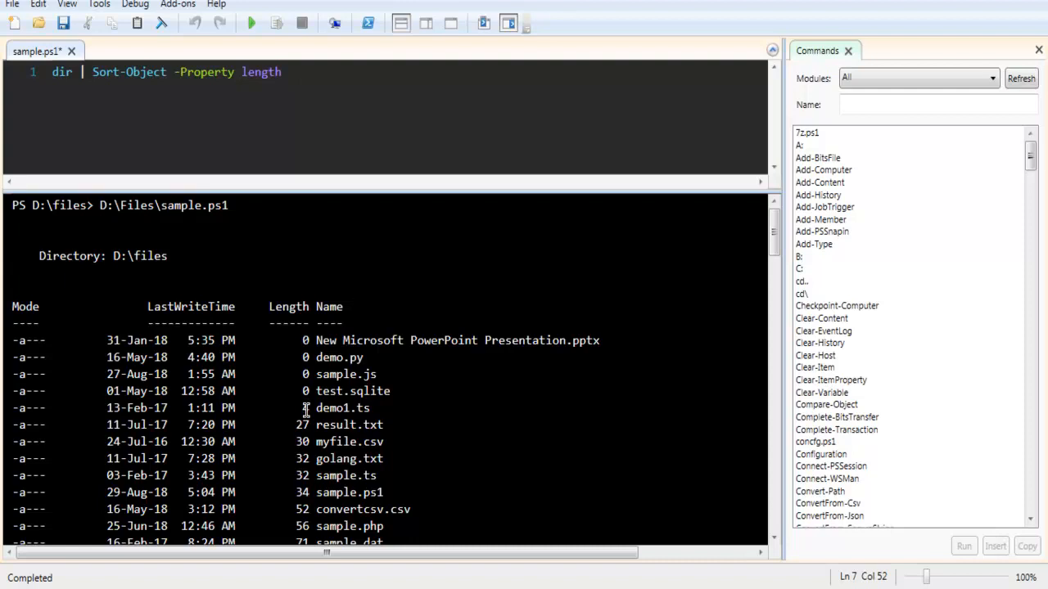
{"action": "scroll", "scroll_direction": "down", "scroll_amount": 3}
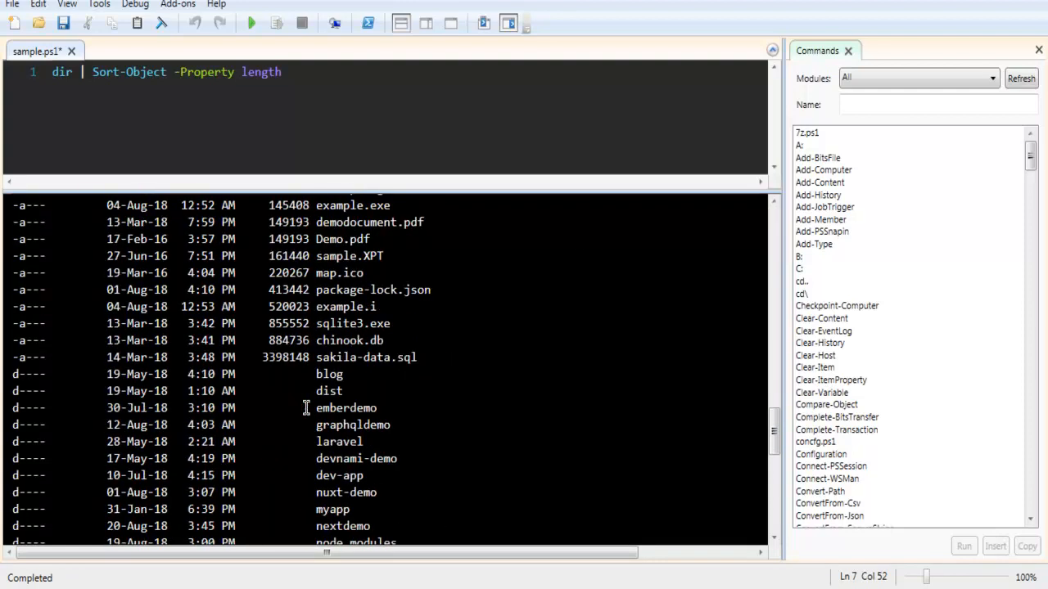
{"action": "scroll", "scroll_direction": "down", "scroll_amount": 3}
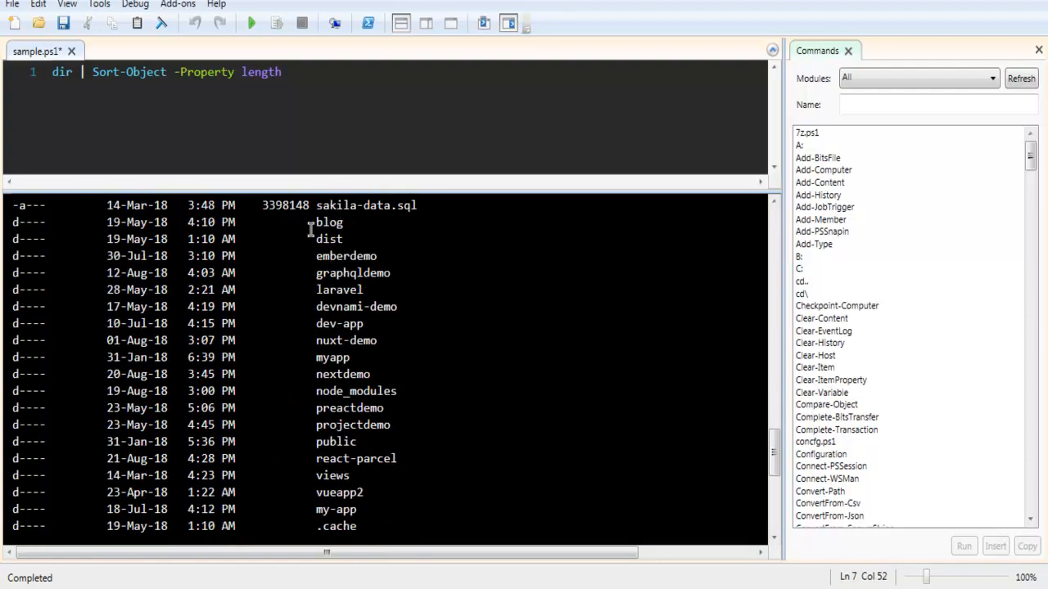
{"action": "mouse_move", "coordinate": [272, 419]}
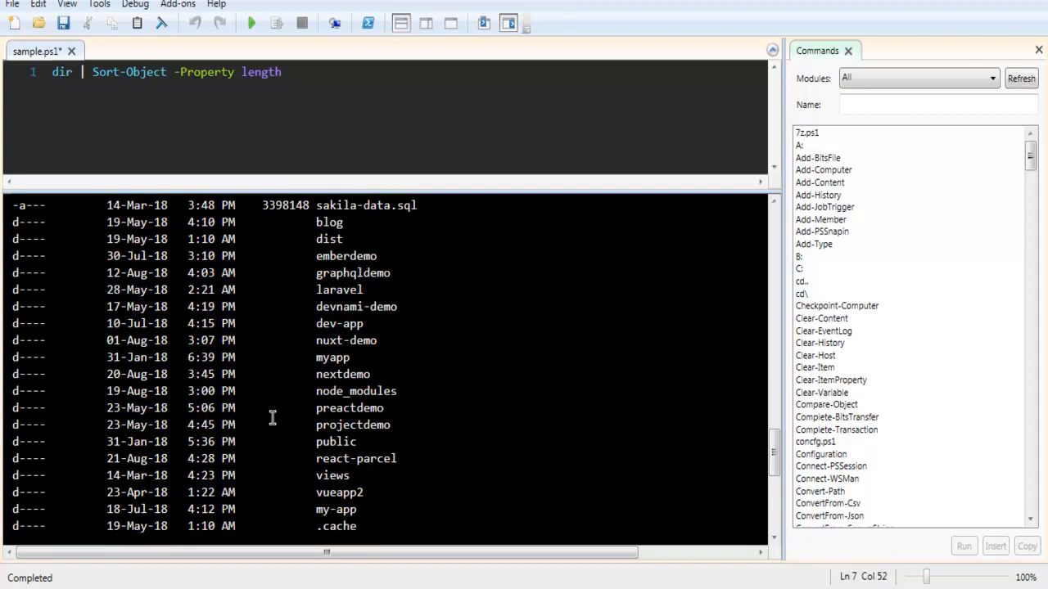
{"action": "scroll", "scroll_direction": "up", "scroll_amount": 3}
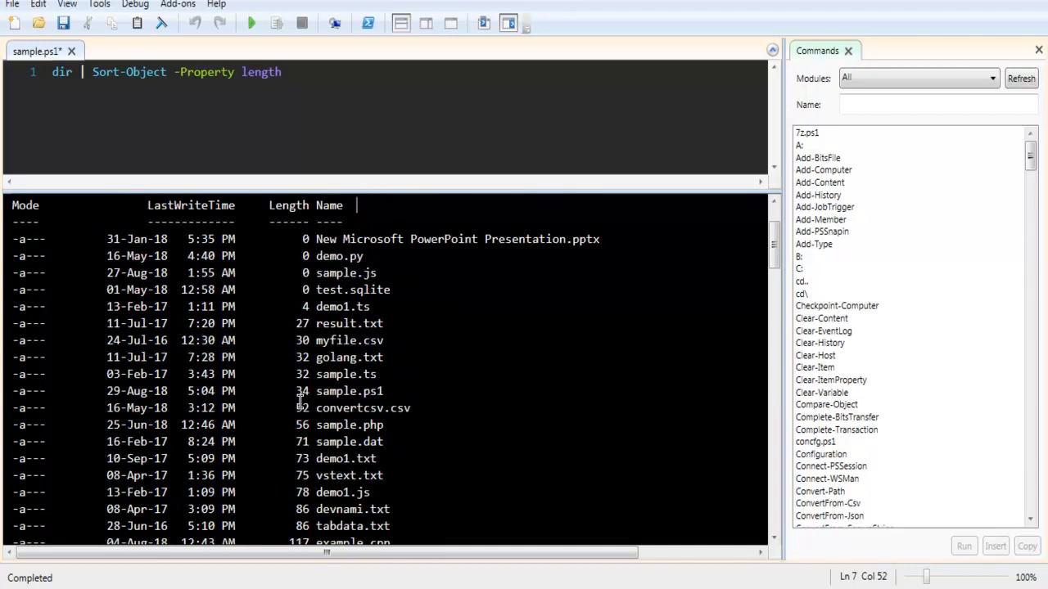
{"action": "scroll", "scroll_direction": "down", "scroll_amount": 3}
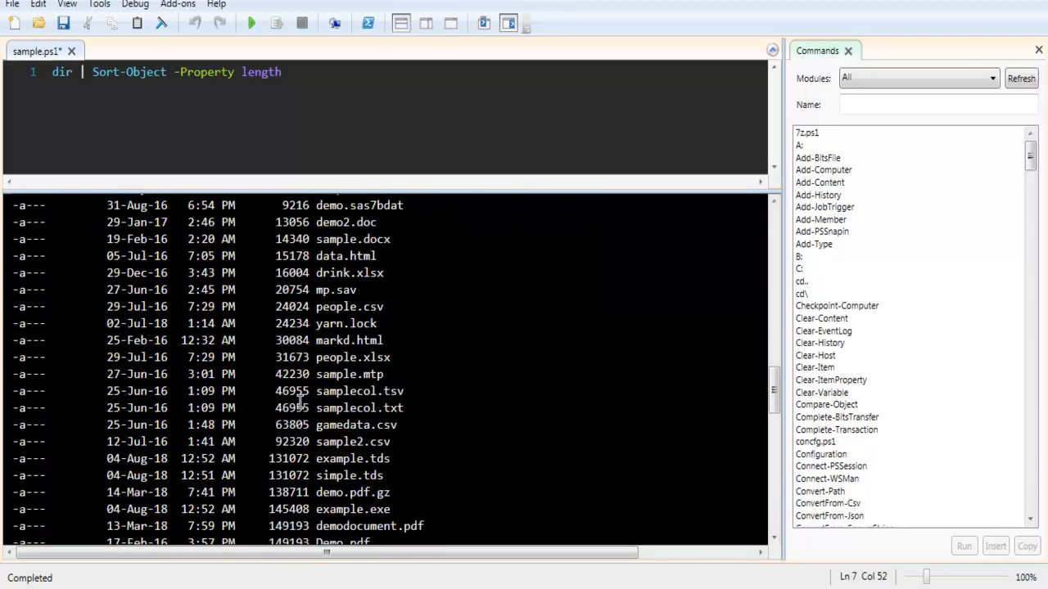
{"action": "scroll", "scroll_direction": "up", "scroll_amount": 3}
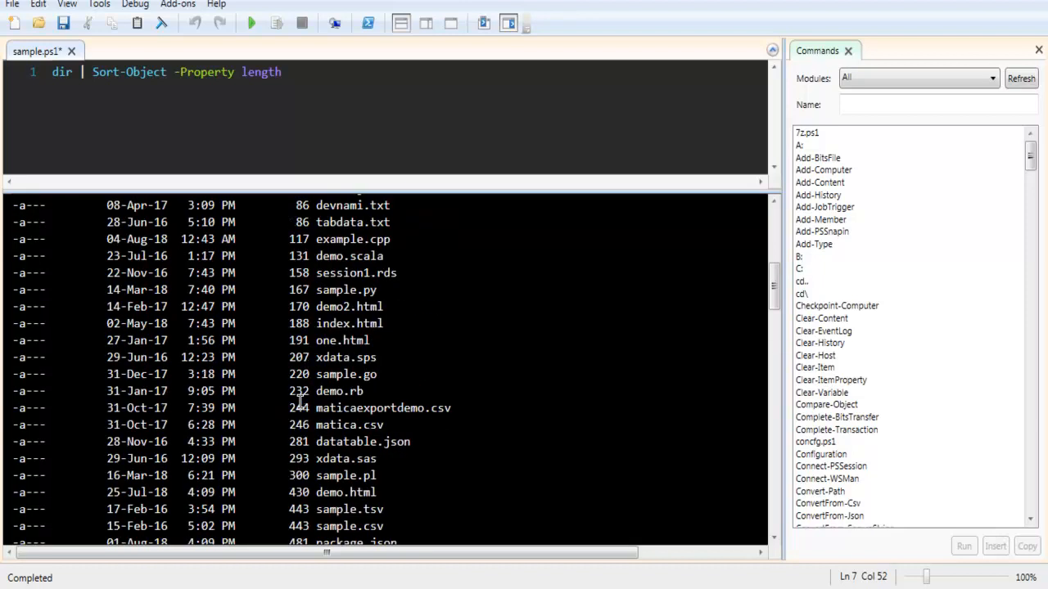
{"action": "scroll", "scroll_direction": "up", "scroll_amount": 3}
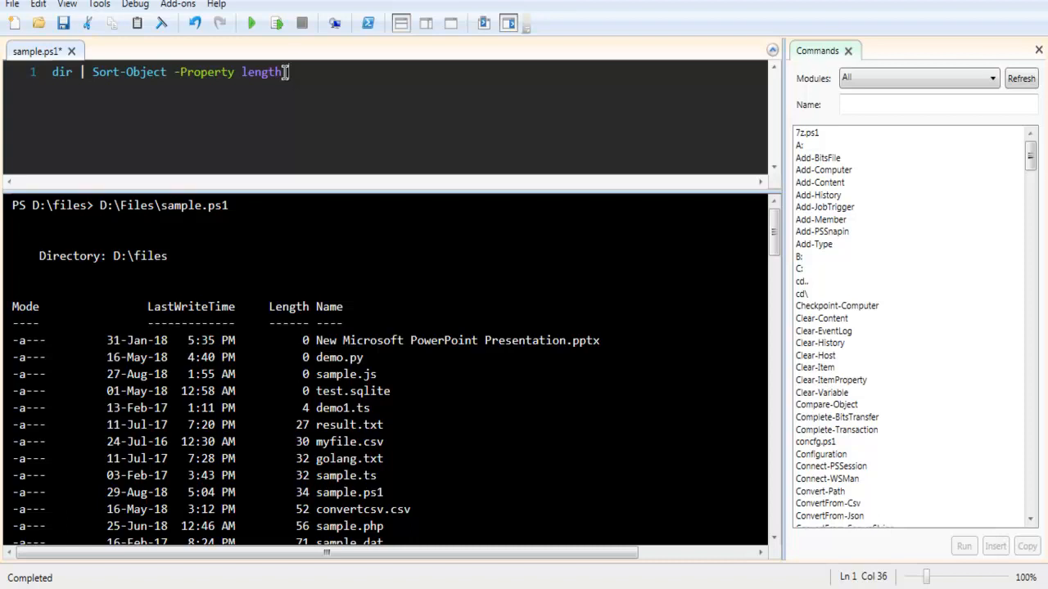
{"action": "mouse_move", "coordinate": [285, 72]}
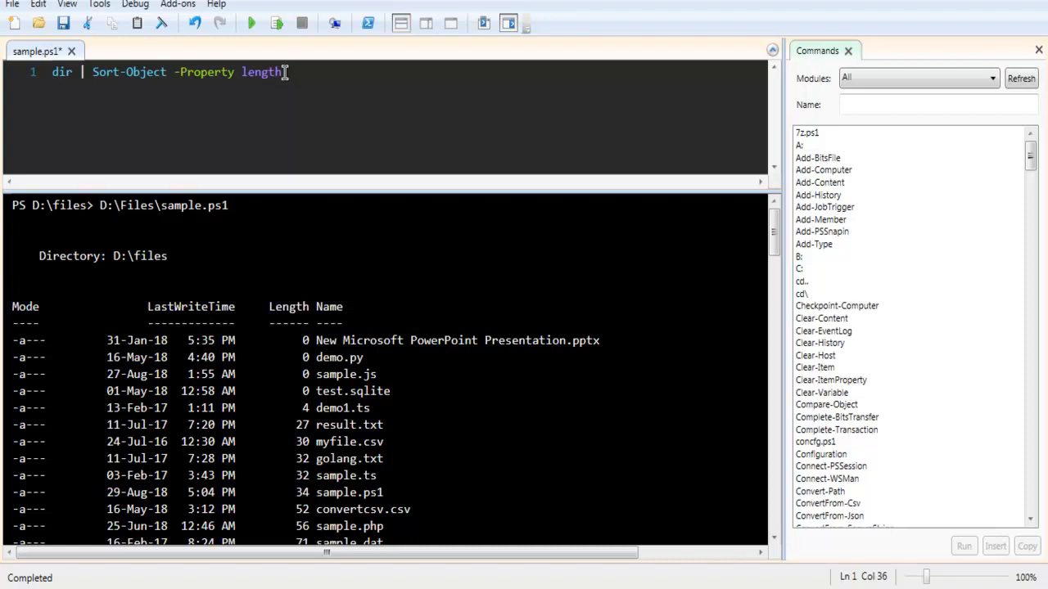